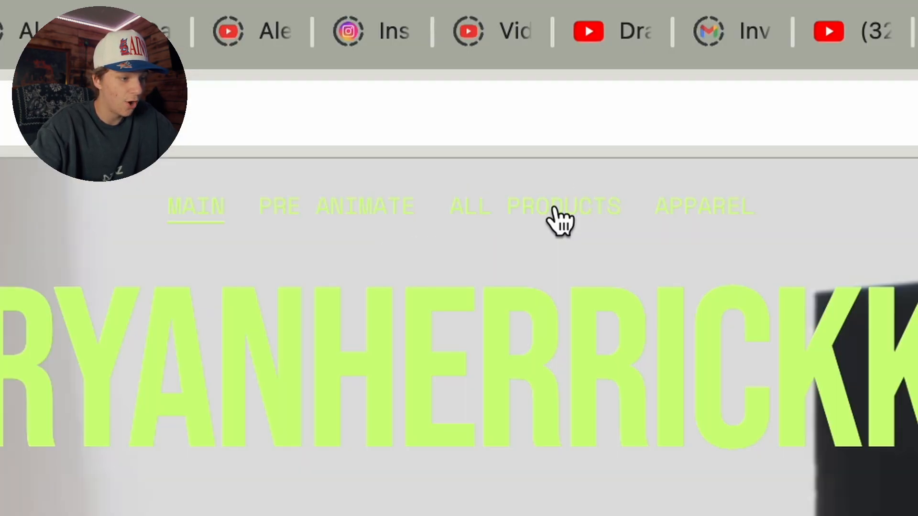
Step: Go to the store's ALL PRODUCTS page and reach the free SHINE TEXT product
{"action": "left_click", "coordinate": [562, 207]}
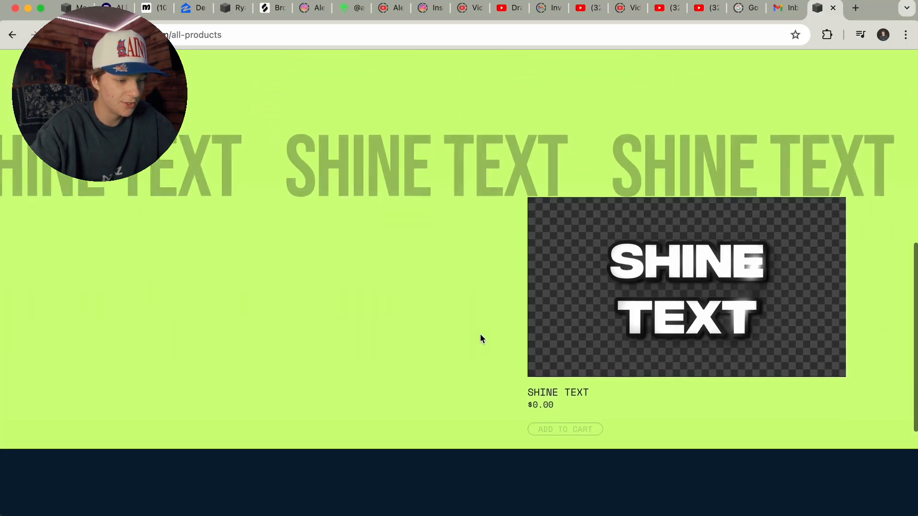
{"action": "left_click", "coordinate": [686, 287]}
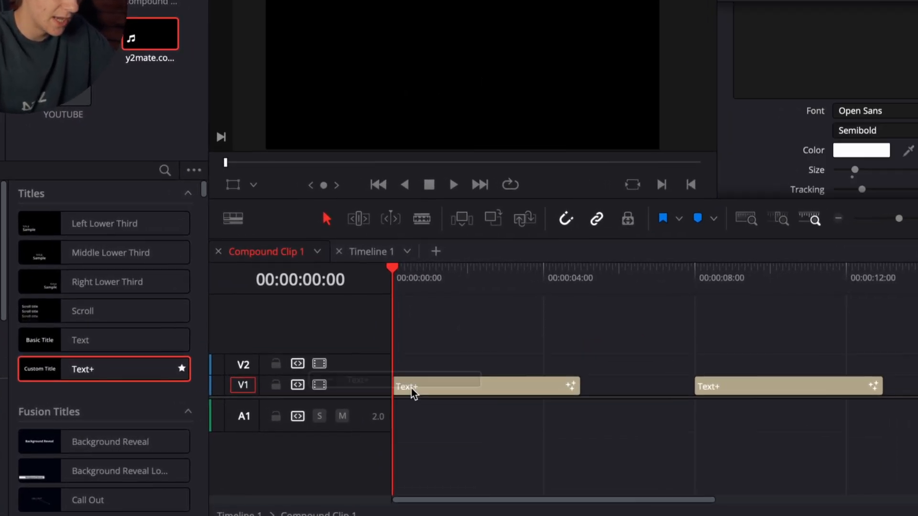
Step: Change the new Text+ clip's text to read SHINE TEXT
{"action": "left_click", "coordinate": [808, 180]}
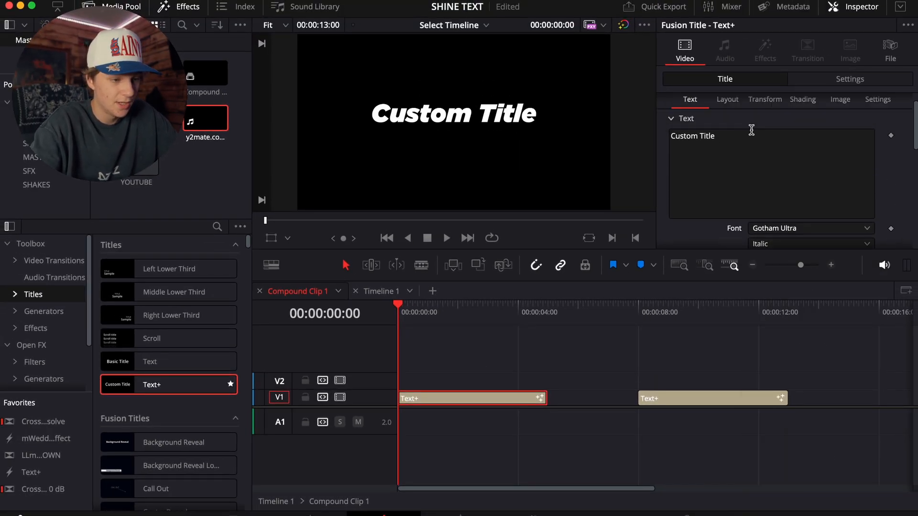
{"action": "type", "text": "SHINE T"}
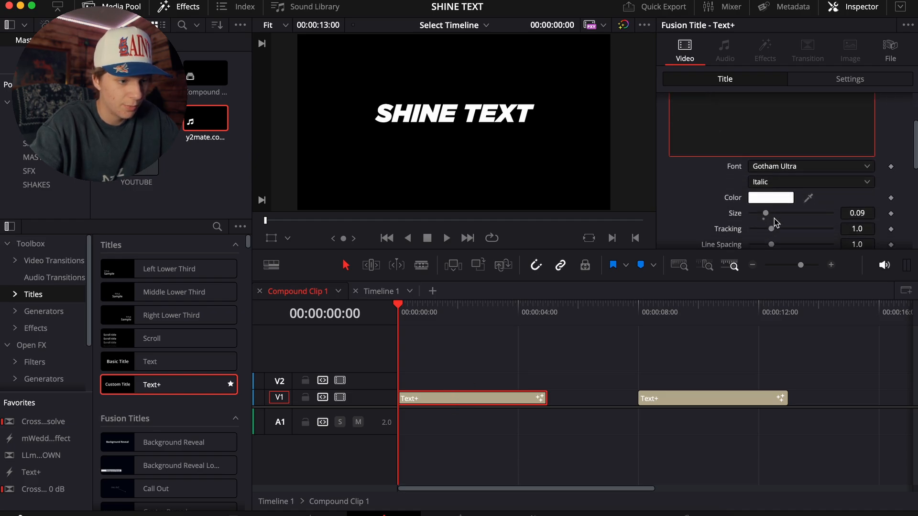
Step: Lower the title by setting Layout Center Y to 0.43
{"action": "left_click", "coordinate": [731, 122]}
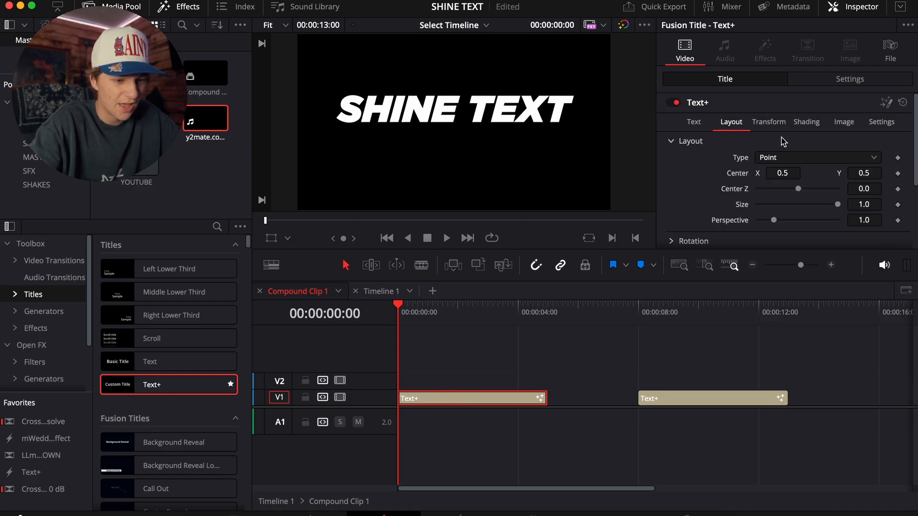
{"action": "left_click", "coordinate": [864, 172]}
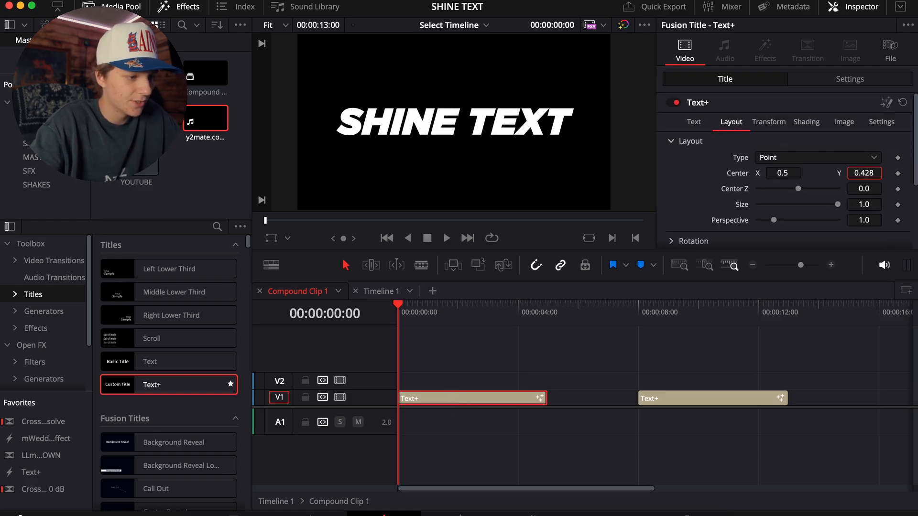
{"action": "type", "text": "0.43"}
{"action": "type", "text": "glo"}
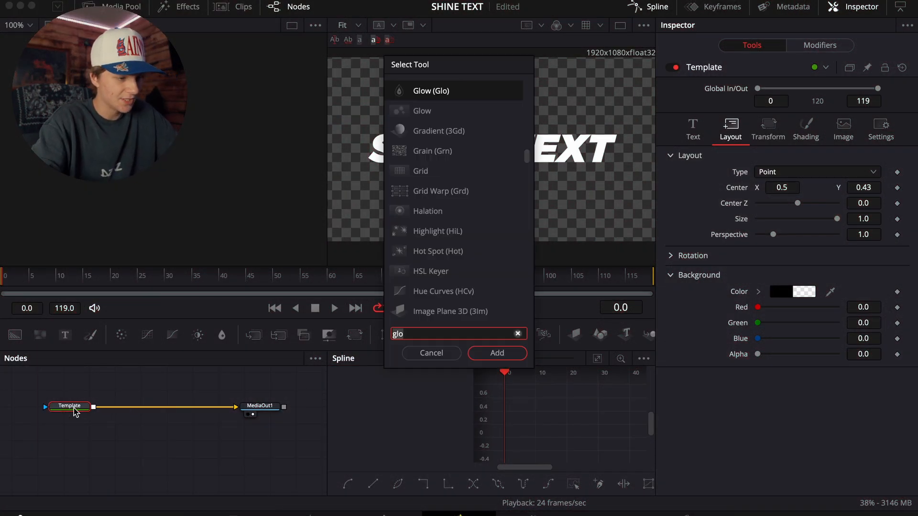
Step: Add a Glow node to the SHINE TEXT Fusion chain from the tool search
{"action": "left_click", "coordinate": [496, 353]}
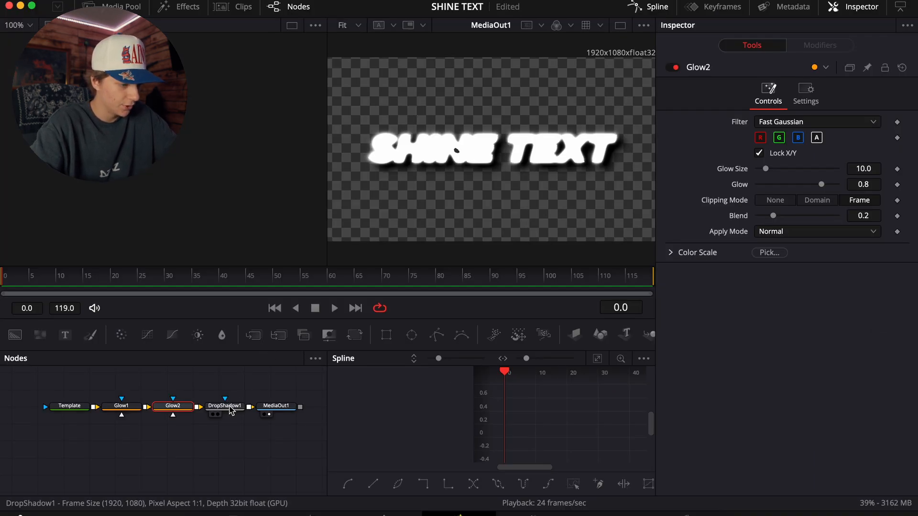
Step: Reduce DropShadow1's Drop Distance and Blur so the shadow sits tighter and softer
{"action": "left_click", "coordinate": [224, 406]}
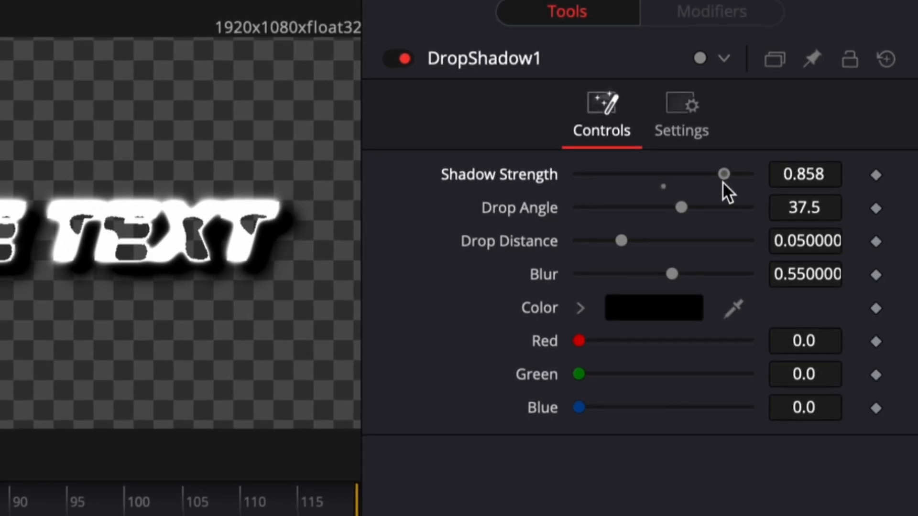
{"action": "left_click_drag", "start_coordinate": [621, 240], "coordinate": [599, 240]}
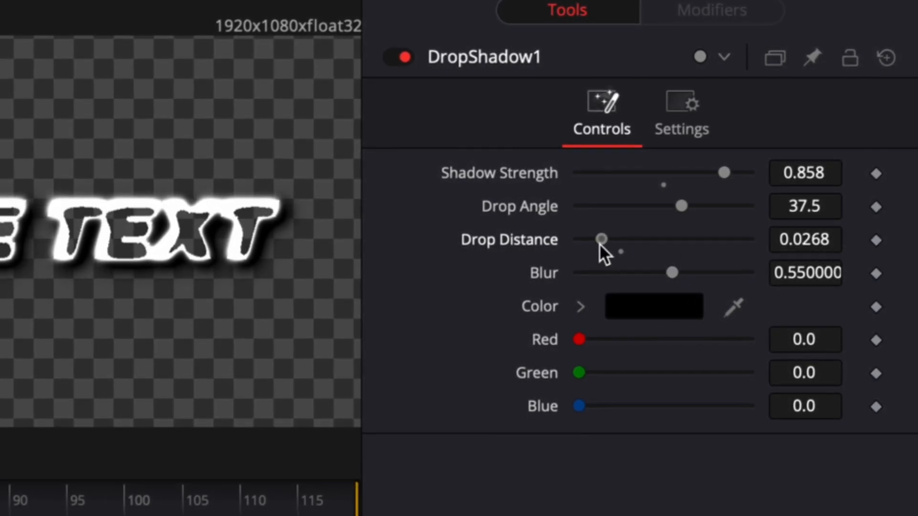
{"action": "left_click_drag", "start_coordinate": [602, 239], "coordinate": [595, 239]}
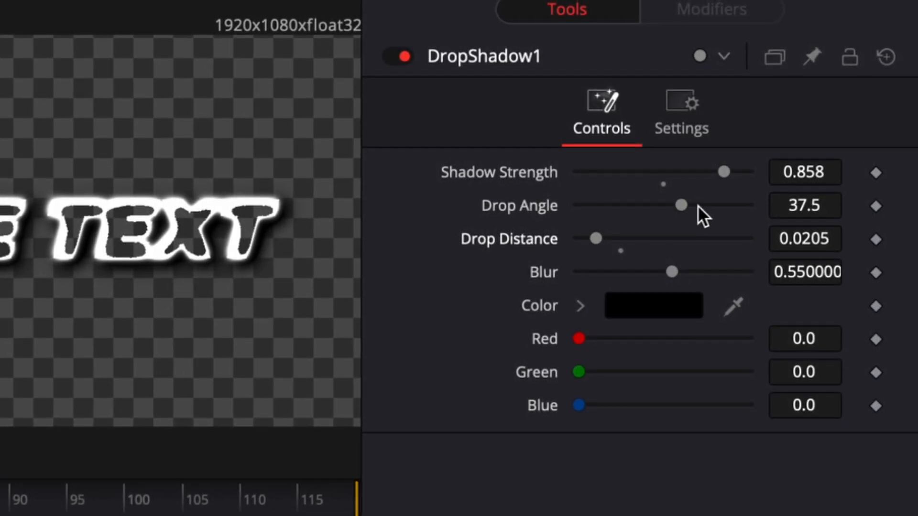
{"action": "left_click_drag", "start_coordinate": [672, 271], "coordinate": [610, 274]}
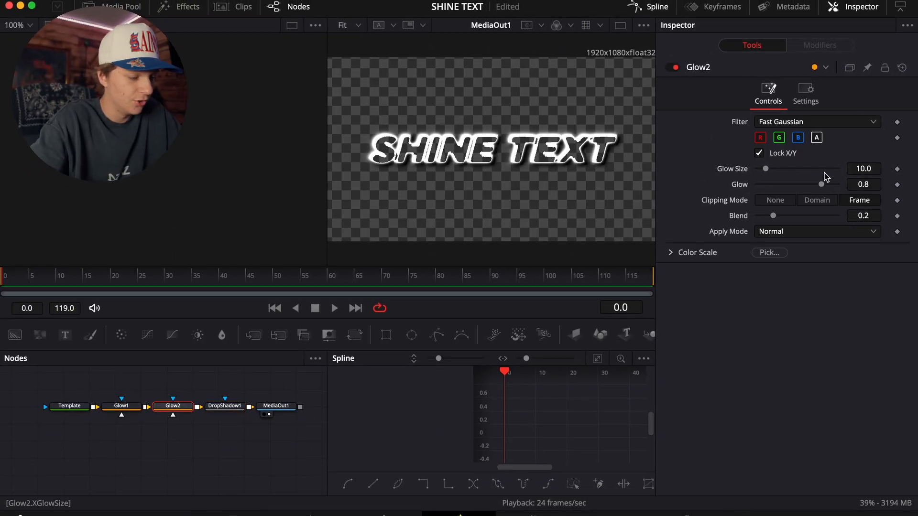
Step: Delete Glow1, view at 100%, and raise Glow2's Glow Size to about 12.6
{"action": "left_click", "coordinate": [121, 406]}
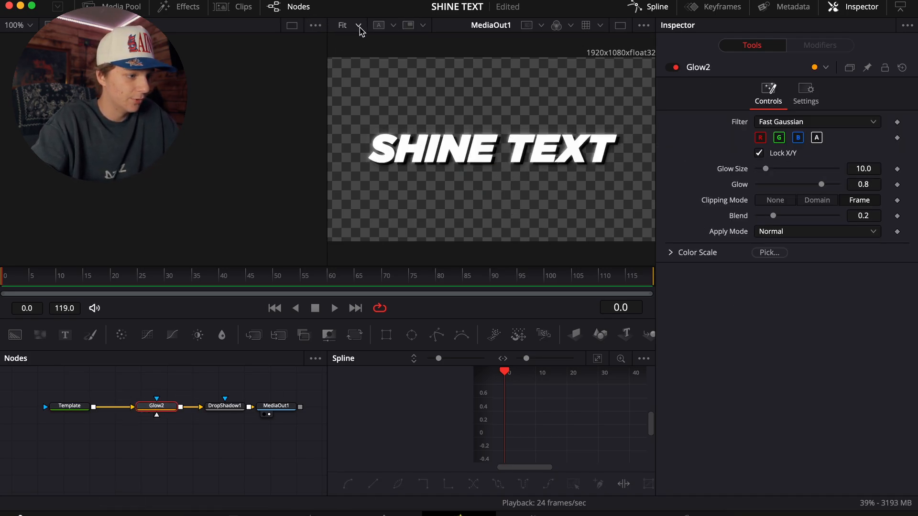
{"action": "left_click", "coordinate": [341, 25]}
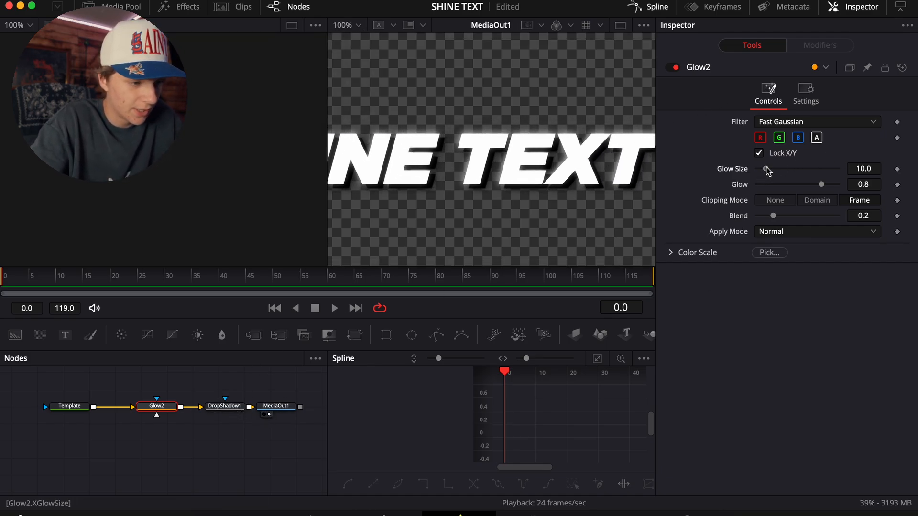
{"action": "left_click_drag", "start_coordinate": [773, 170], "coordinate": [766, 169]}
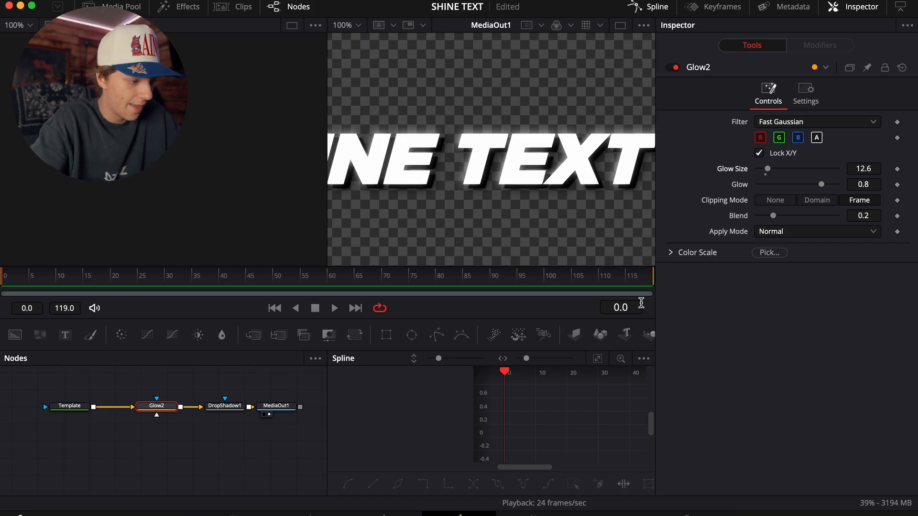
Step: Pull DropShadow1's distance in a little further toward the text
{"action": "left_click", "coordinate": [224, 405]}
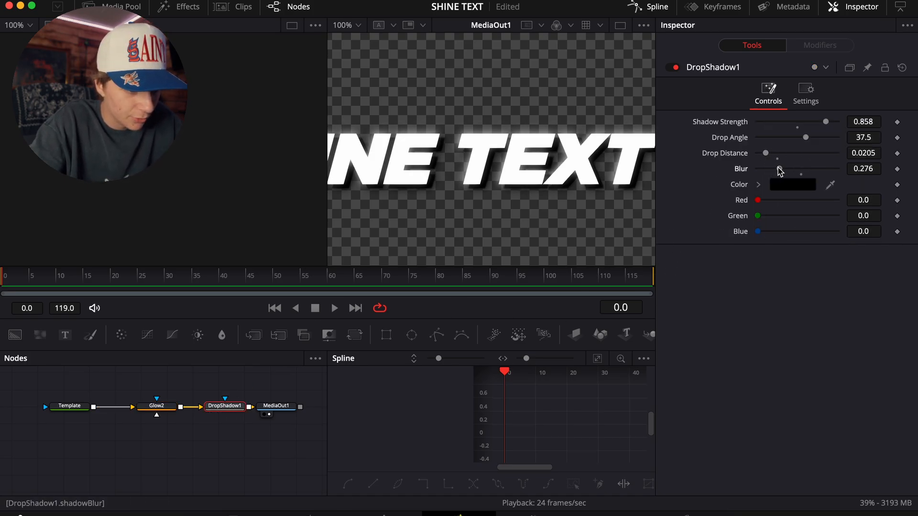
{"action": "left_click_drag", "start_coordinate": [769, 153], "coordinate": [764, 153]}
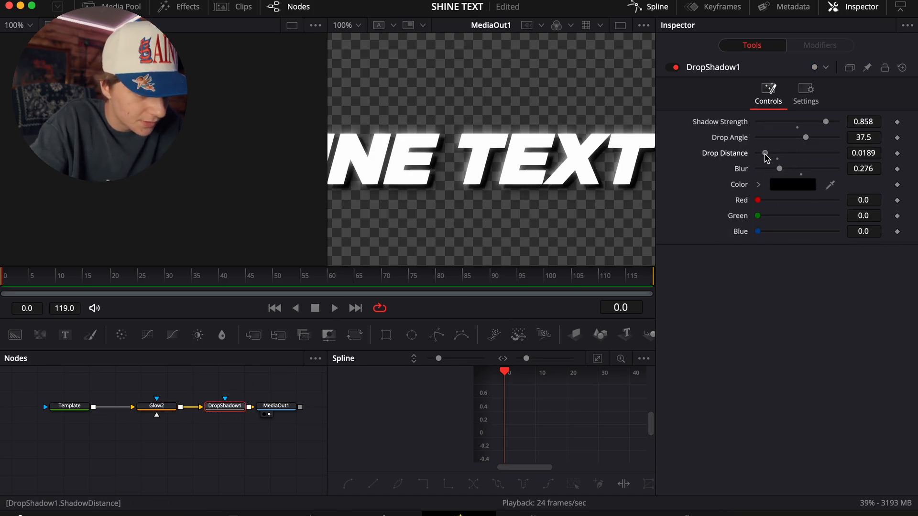
{"action": "left_click_drag", "start_coordinate": [766, 153], "coordinate": [763, 152]}
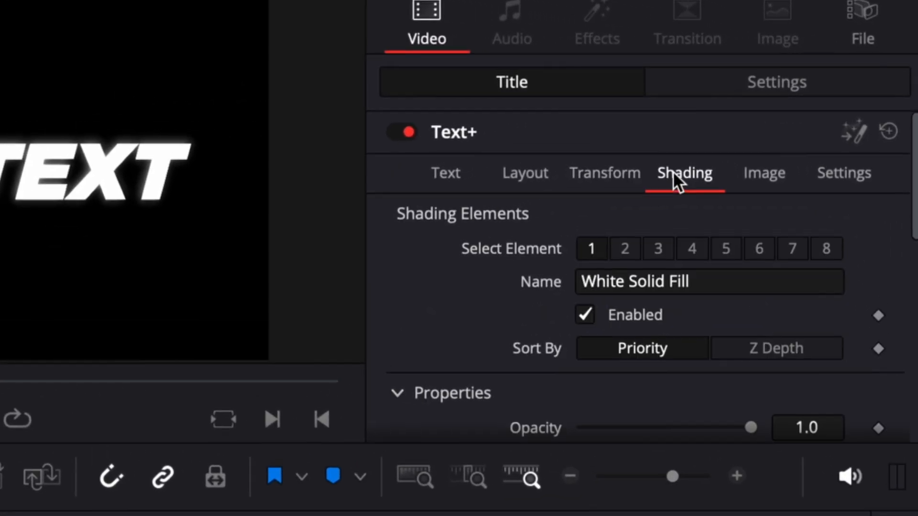
{"action": "left_click", "coordinate": [624, 248]}
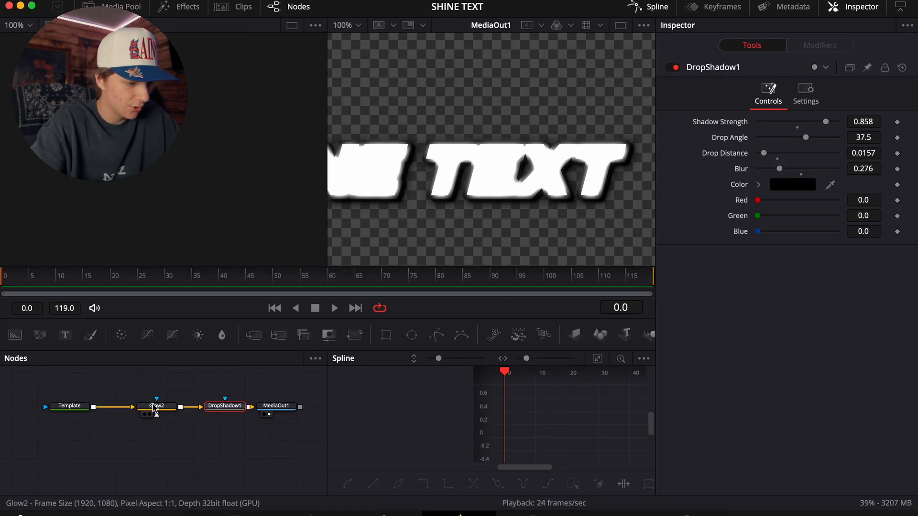
Step: Set Glow2's Glow Size to 43.3 and its Glow strength to about 0.57
{"action": "left_click", "coordinate": [156, 406]}
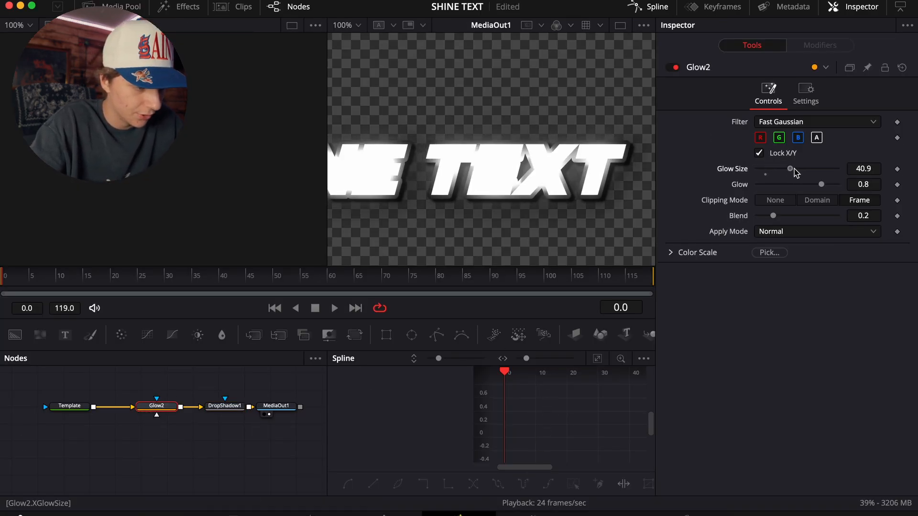
{"action": "left_click_drag", "start_coordinate": [821, 184], "coordinate": [782, 184]}
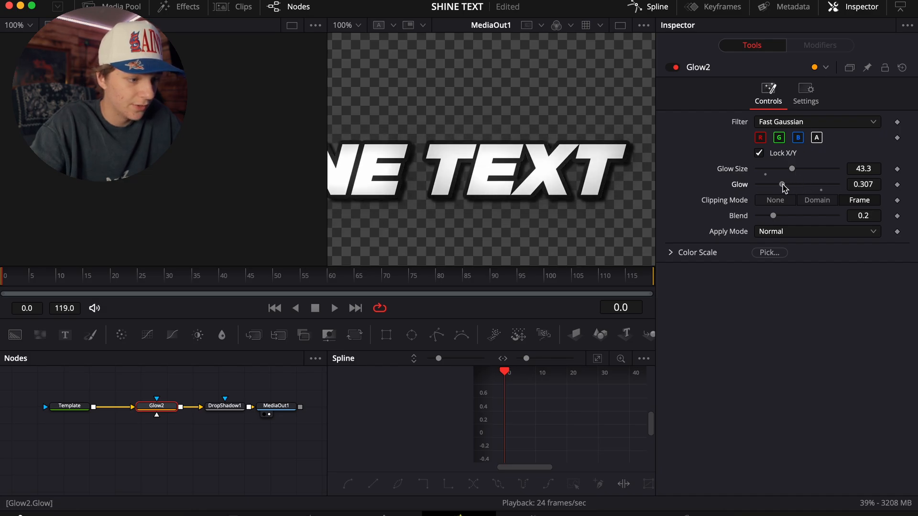
{"action": "left_click_drag", "start_coordinate": [782, 187], "coordinate": [805, 185]}
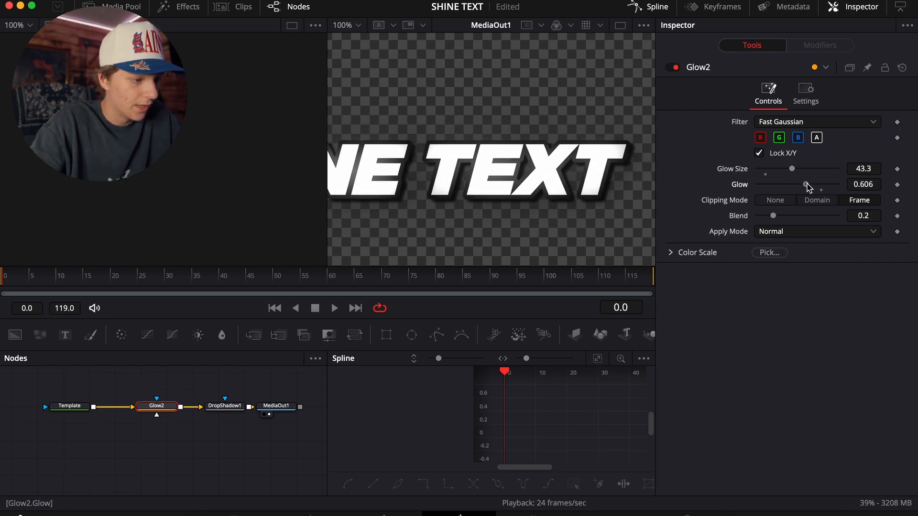
{"action": "left_click_drag", "start_coordinate": [805, 185], "coordinate": [808, 185]}
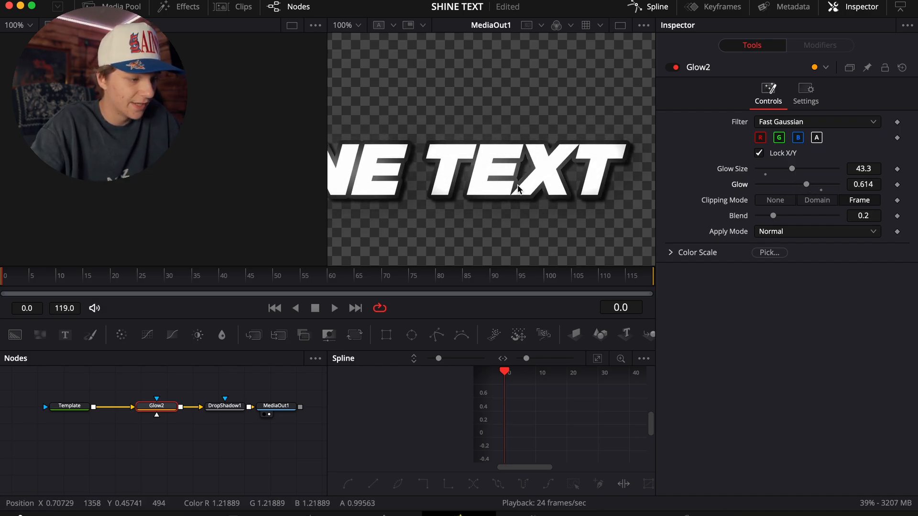
{"action": "left_click_drag", "start_coordinate": [822, 185], "coordinate": [802, 185]}
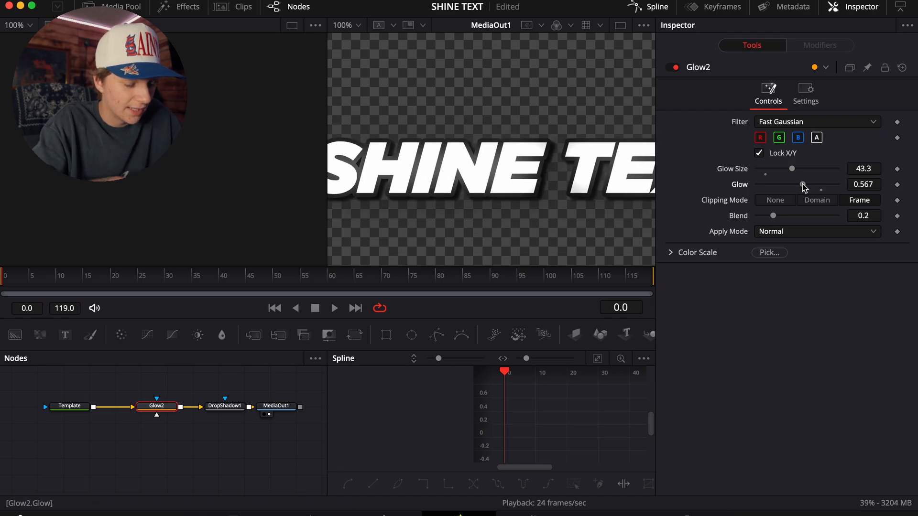
{"action": "left_click_drag", "start_coordinate": [802, 187], "coordinate": [797, 185]}
{"action": "type", "text": "glo"}
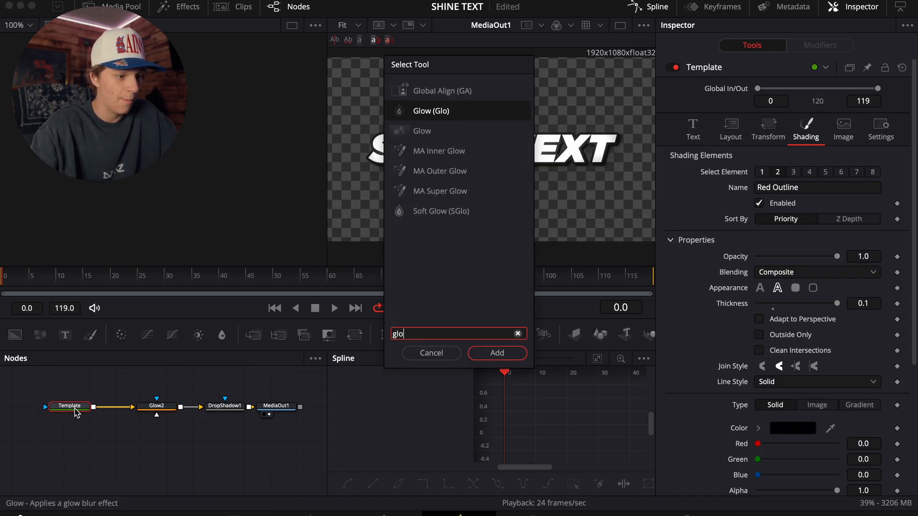
Step: Add a new Glow with a Rectangle mask, Soft Edge about 0.03 and Angle -23.5°
{"action": "left_click", "coordinate": [496, 353]}
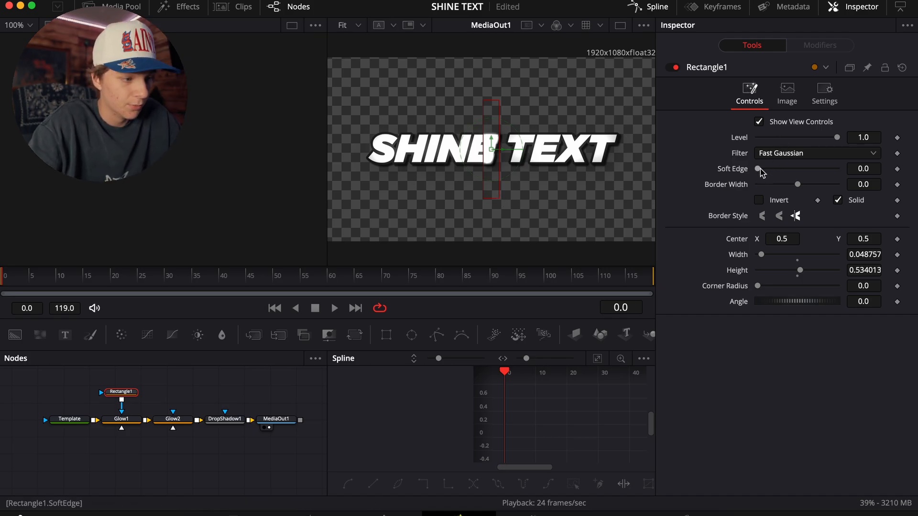
{"action": "left_click_drag", "start_coordinate": [761, 169], "coordinate": [779, 169]}
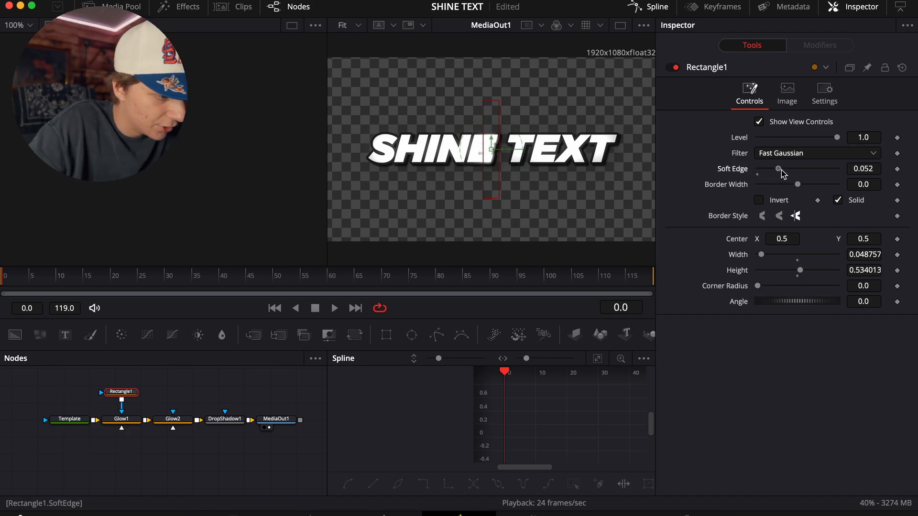
{"action": "left_click_drag", "start_coordinate": [777, 169], "coordinate": [781, 169]}
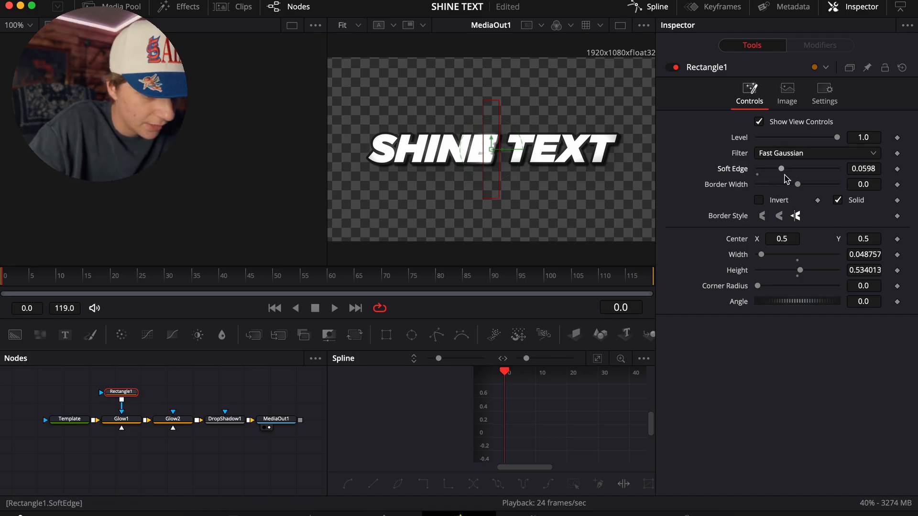
{"action": "left_click_drag", "start_coordinate": [796, 302], "coordinate": [749, 301]}
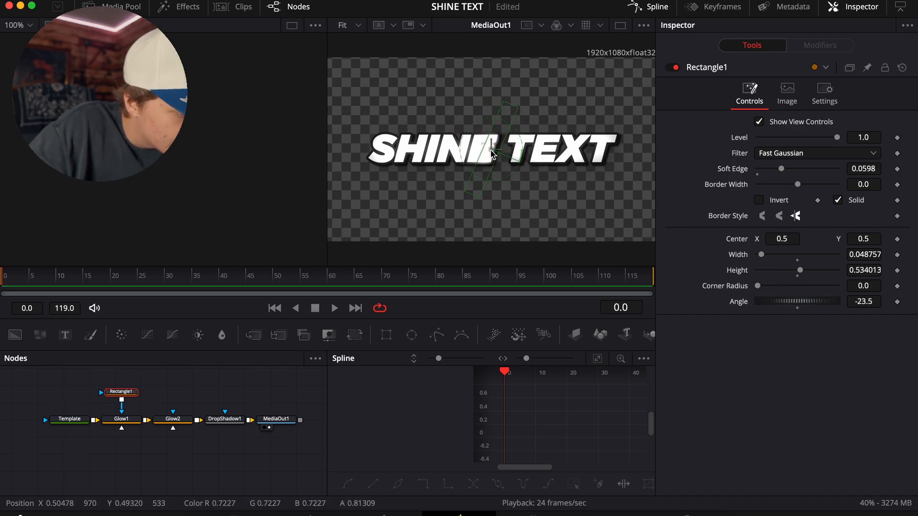
Step: Position the mask rectangle just left of the title and trim its edge softness
{"action": "left_click_drag", "start_coordinate": [494, 149], "coordinate": [602, 164]}
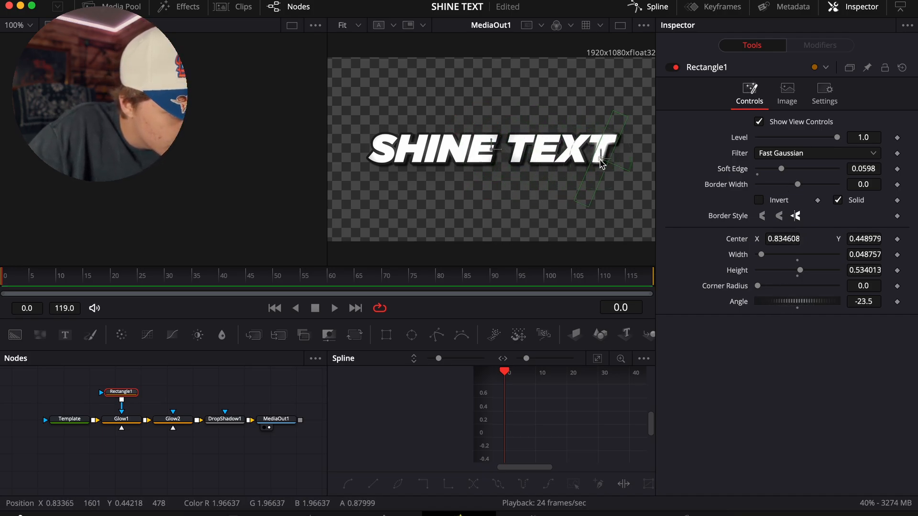
{"action": "left_click_drag", "start_coordinate": [603, 164], "coordinate": [495, 144]}
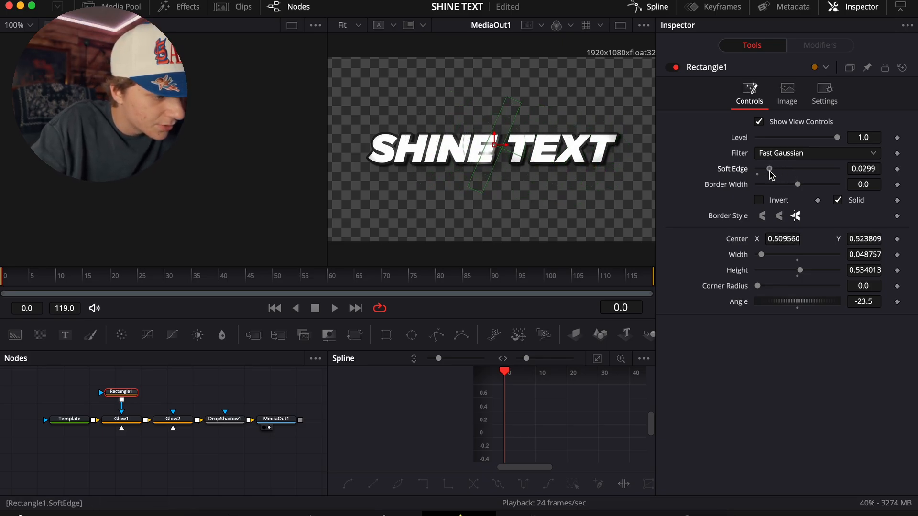
{"action": "left_click", "coordinate": [109, 276]}
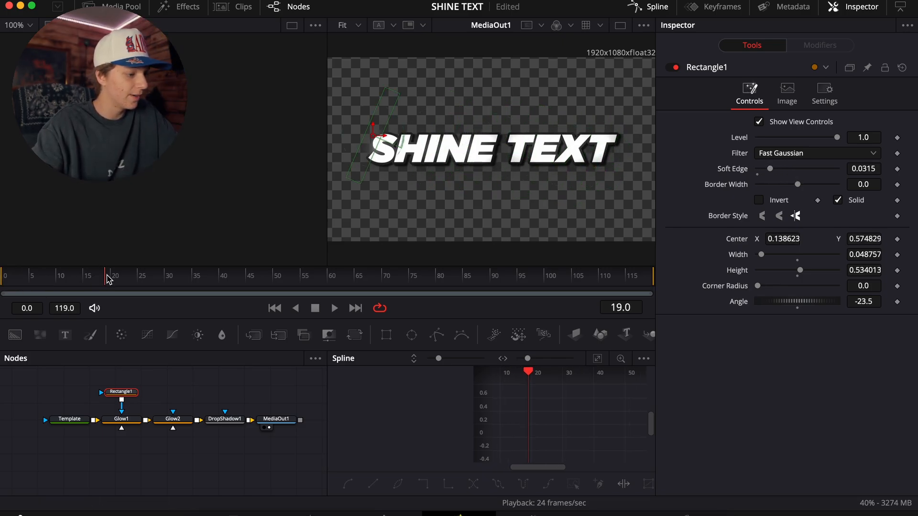
Step: Keyframe Rectangle1 Center so the shine sweeps to the title's right side by frame 65
{"action": "left_click_drag", "start_coordinate": [115, 275], "coordinate": [142, 276]}
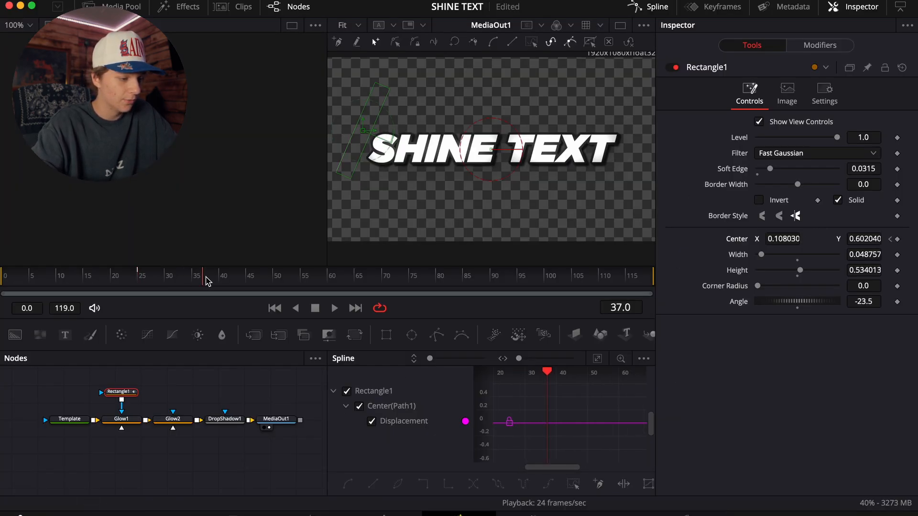
{"action": "left_click", "coordinate": [332, 275]}
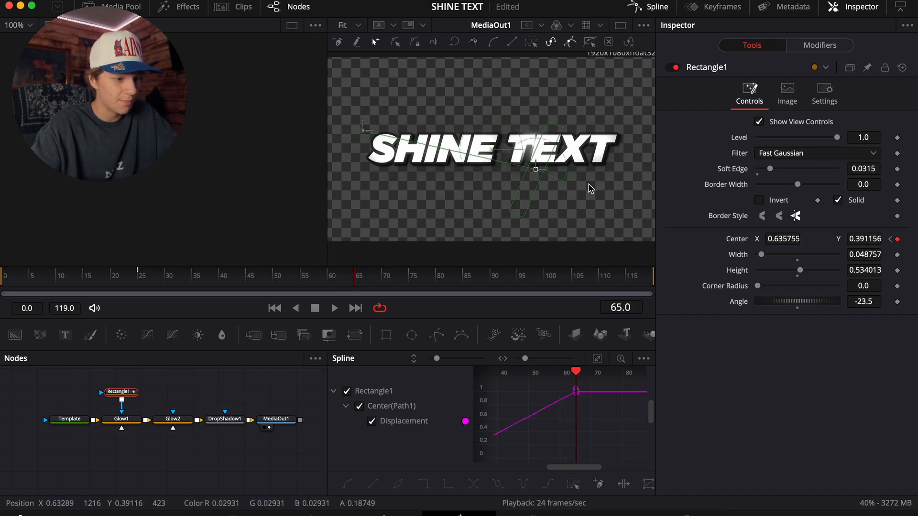
{"action": "left_click_drag", "start_coordinate": [534, 169], "coordinate": [618, 166]}
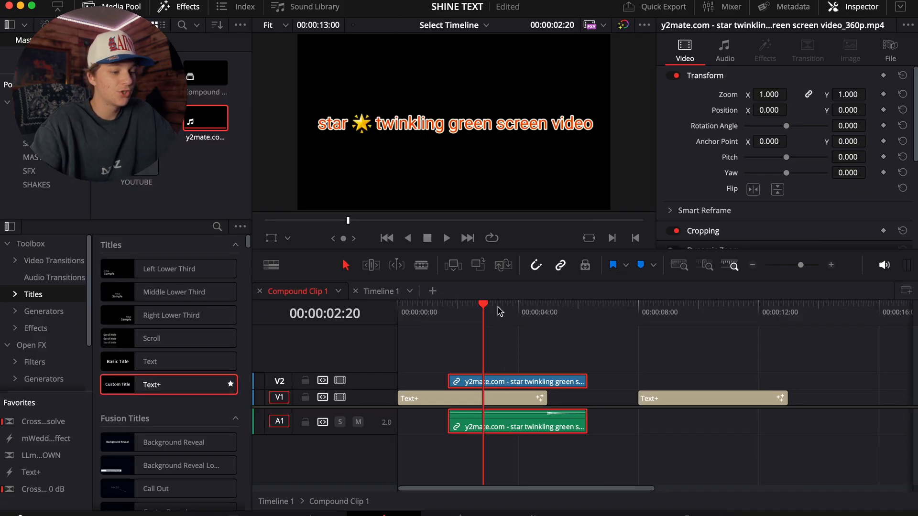
Step: Shrink the star twinkle clip on V2 to Zoom 0.42 at Position 717, 79 over the title's corner
{"action": "left_click", "coordinate": [526, 312]}
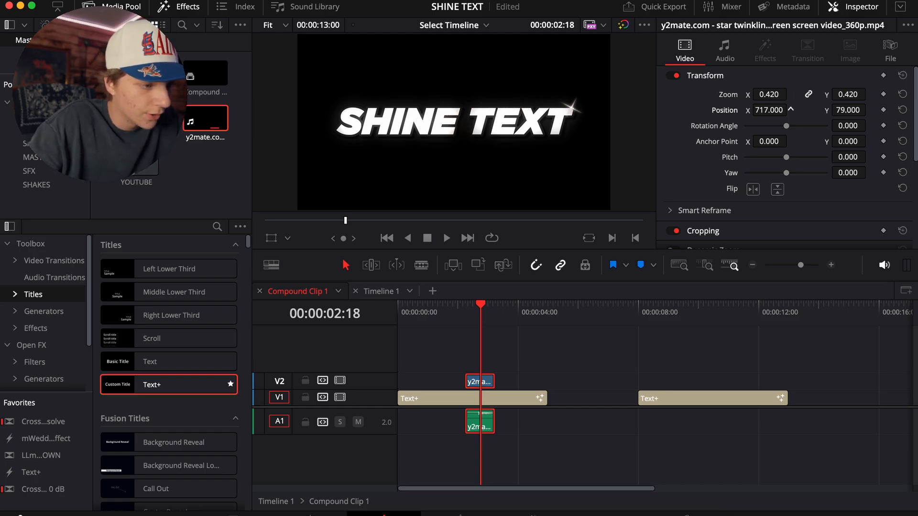
{"action": "scroll", "scroll_direction": "down", "scroll_amount": 3}
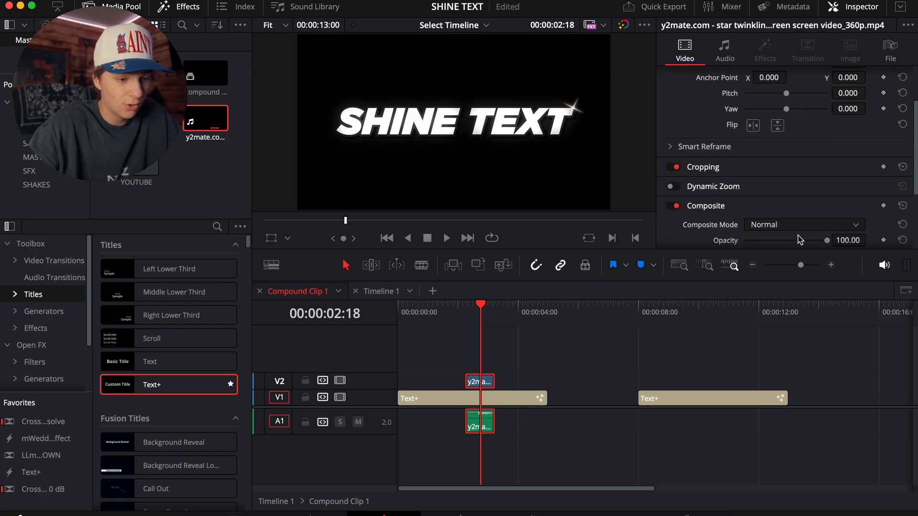
{"action": "left_click_drag", "start_coordinate": [826, 240], "coordinate": [791, 240]}
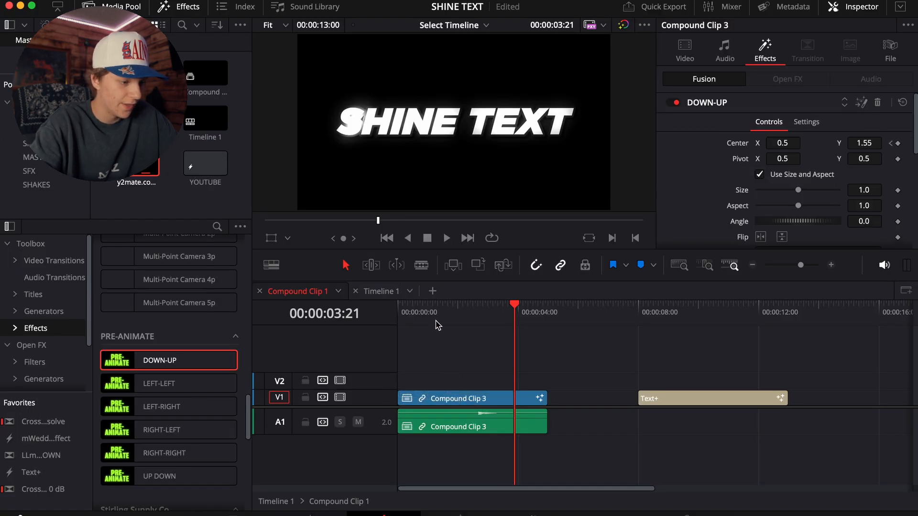
Step: Preview the DOWN-UP compound clip a few seconds in to check the settled title
{"action": "left_click", "coordinate": [532, 312]}
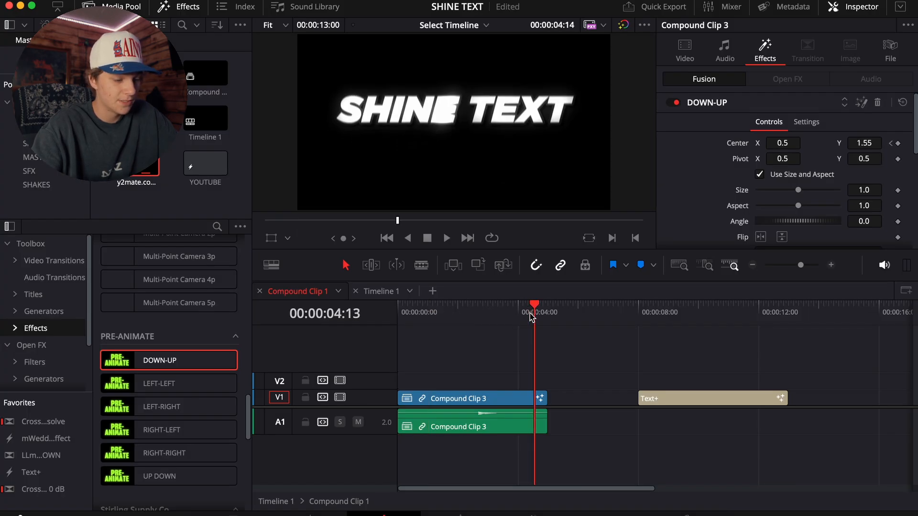